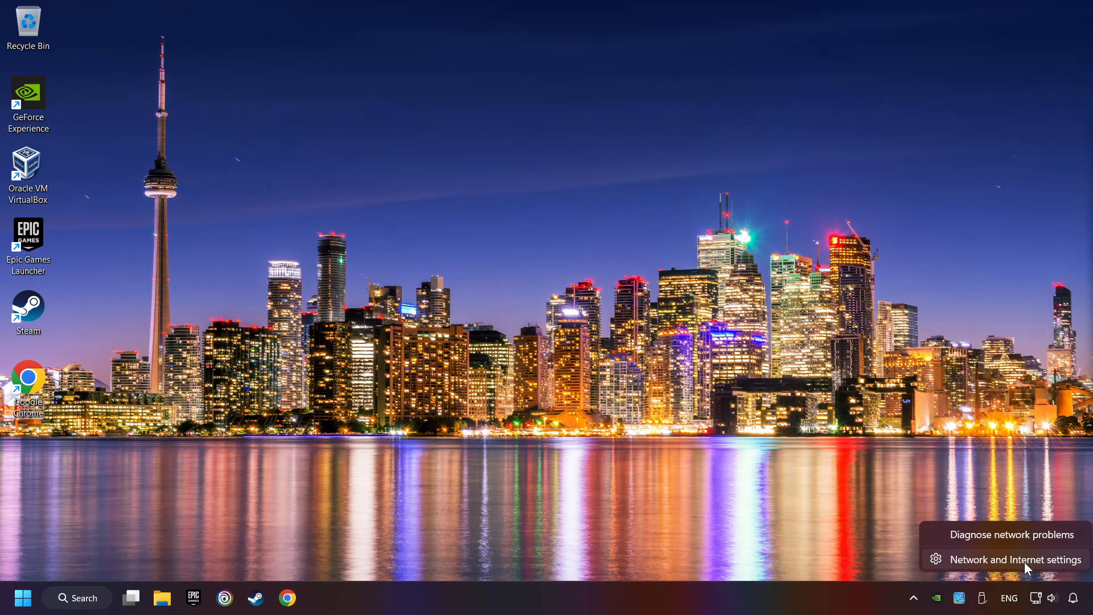
Open Network and Internet settings from the network tray icon's menu
{"action": "left_click", "coordinate": [1015, 559]}
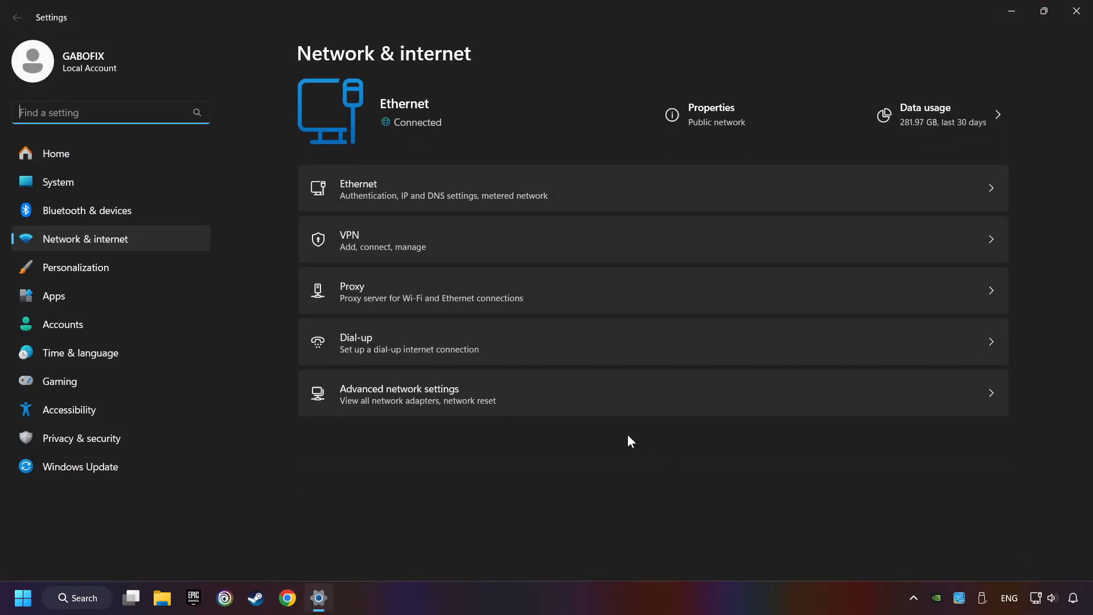
{"action": "mouse_move", "coordinate": [387, 296]}
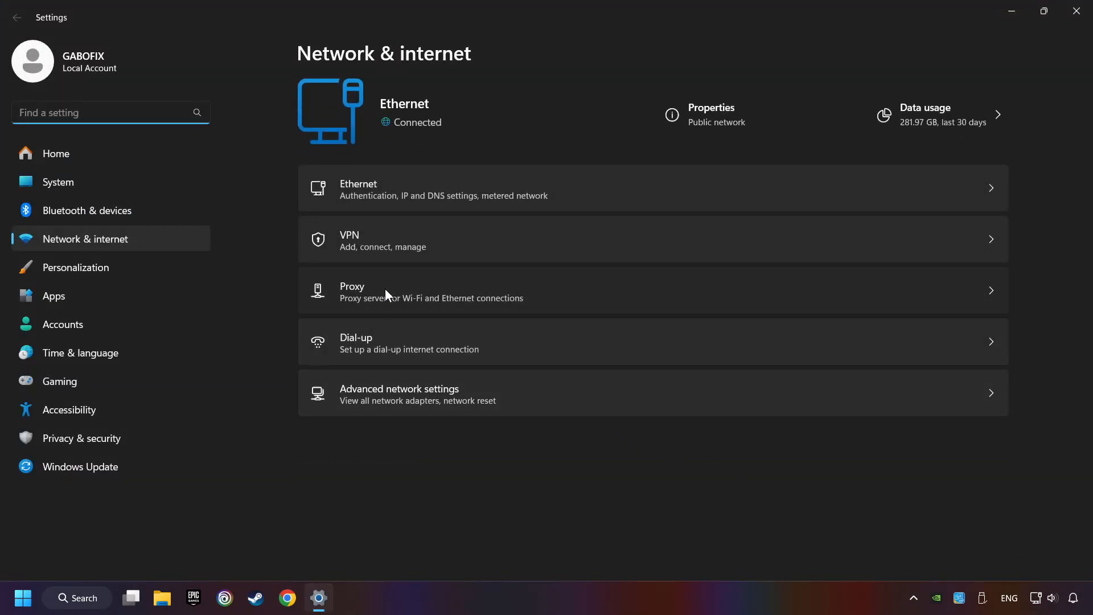
Save the manual proxy server setting as off, then close Settings
{"action": "left_click", "coordinate": [383, 291]}
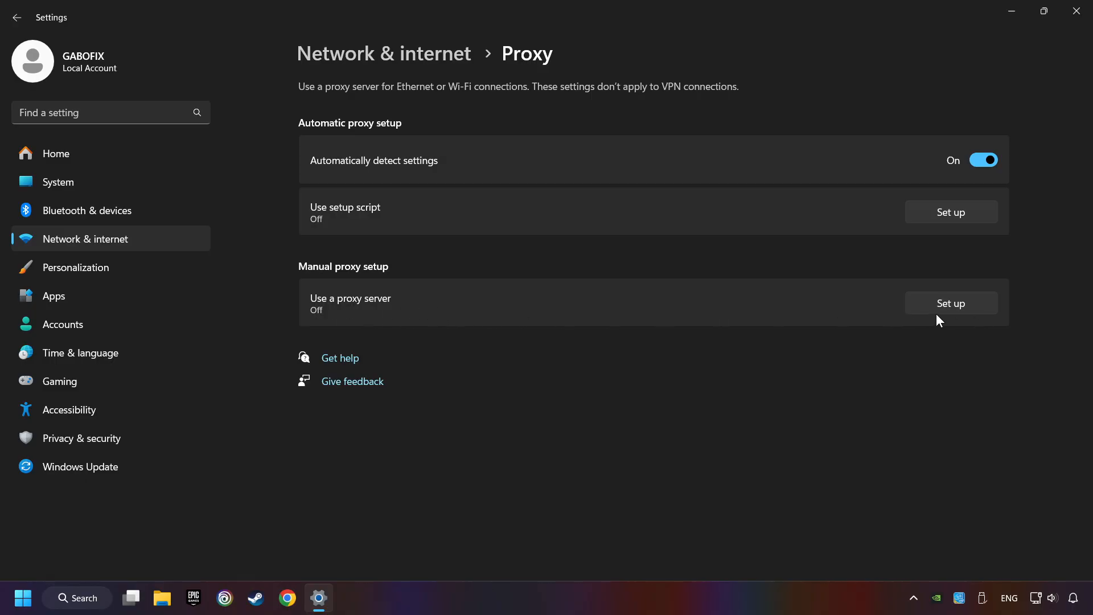
{"action": "left_click", "coordinate": [951, 303]}
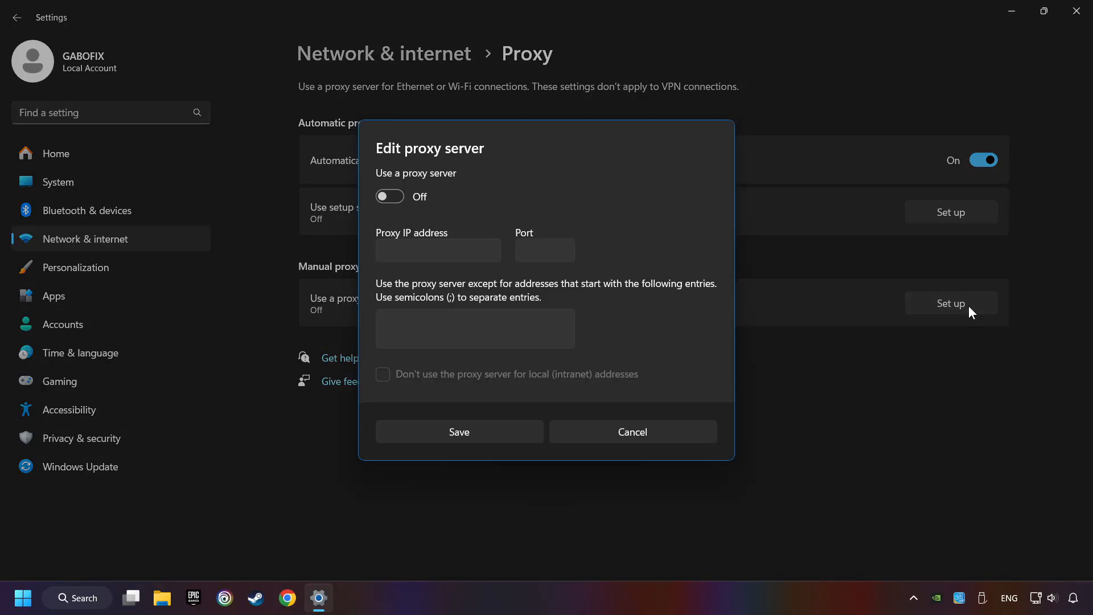
{"action": "mouse_move", "coordinate": [458, 163]}
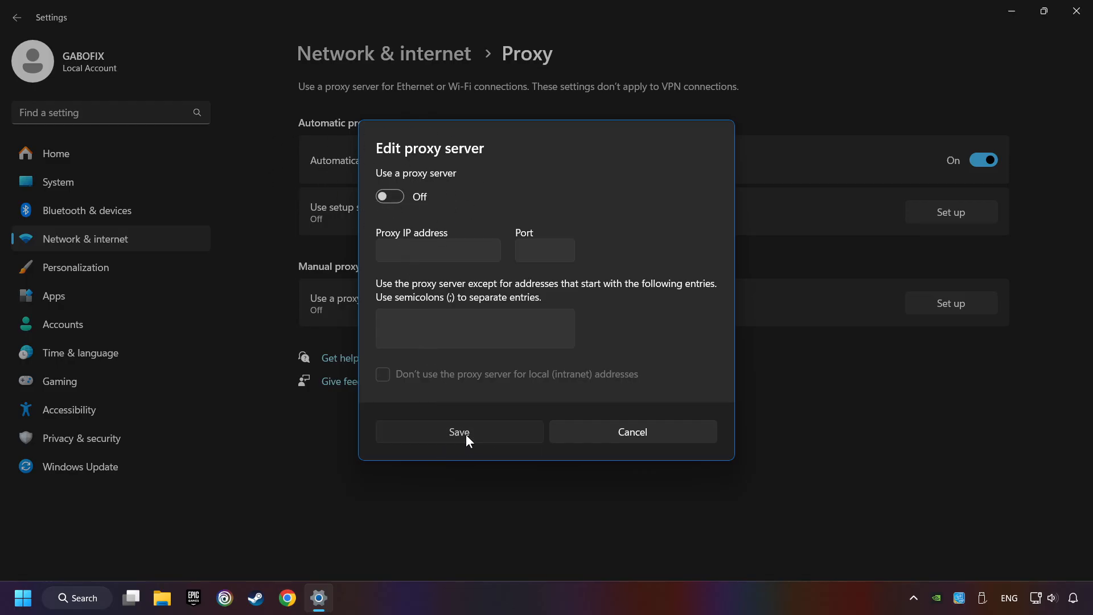
{"action": "left_click", "coordinate": [460, 432]}
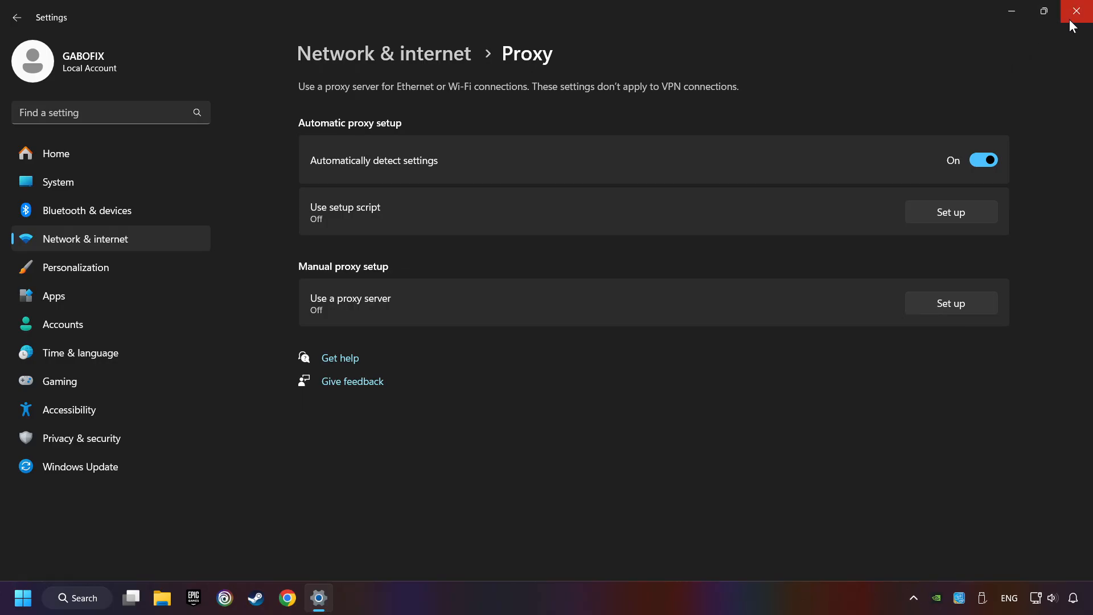
{"action": "left_click", "coordinate": [1072, 11]}
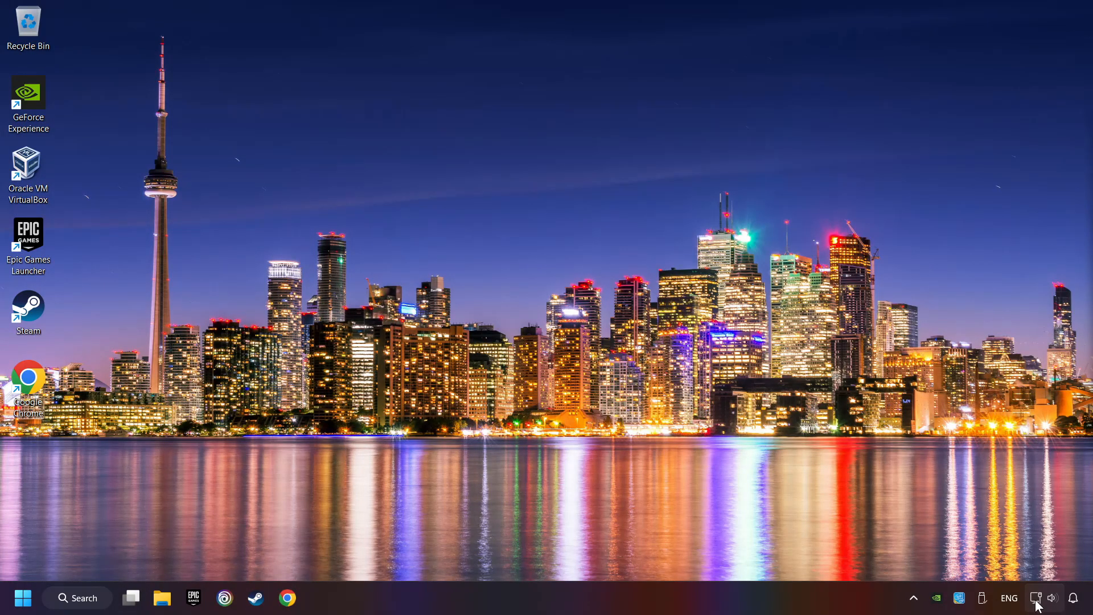
Reopen network settings from the tray icon and go to Network reset with Reset now
{"action": "right_click", "coordinate": [1035, 598]}
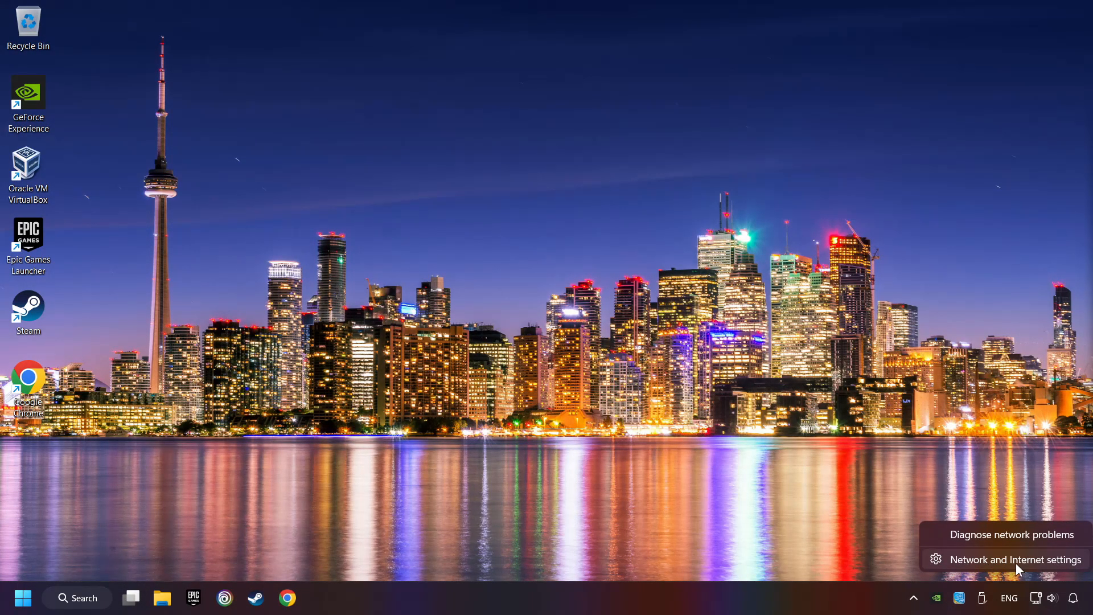
{"action": "left_click", "coordinate": [1015, 559]}
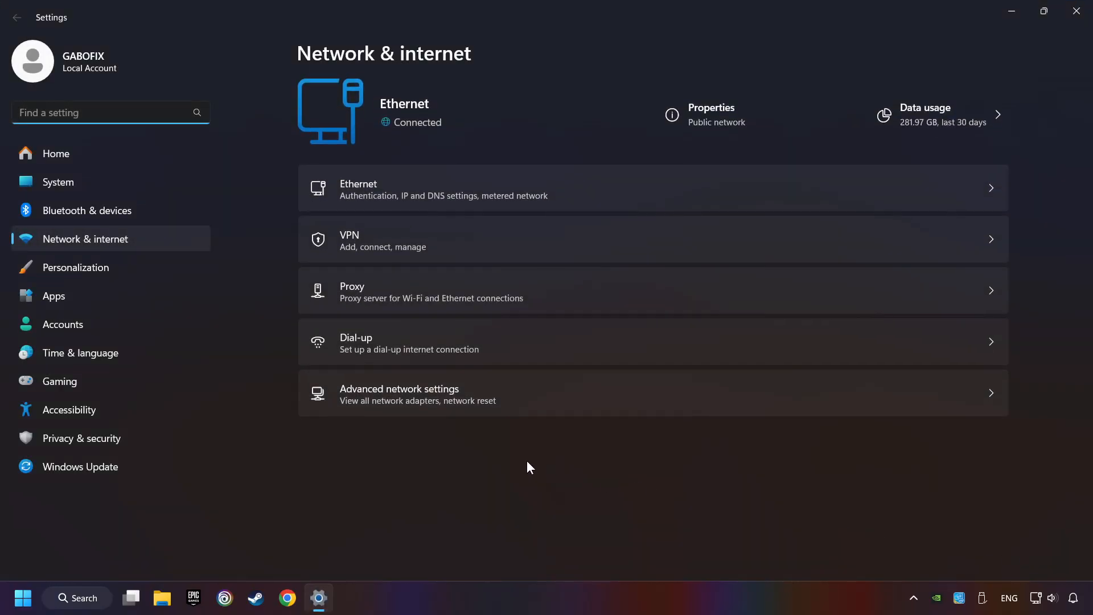
{"action": "mouse_move", "coordinate": [559, 398]}
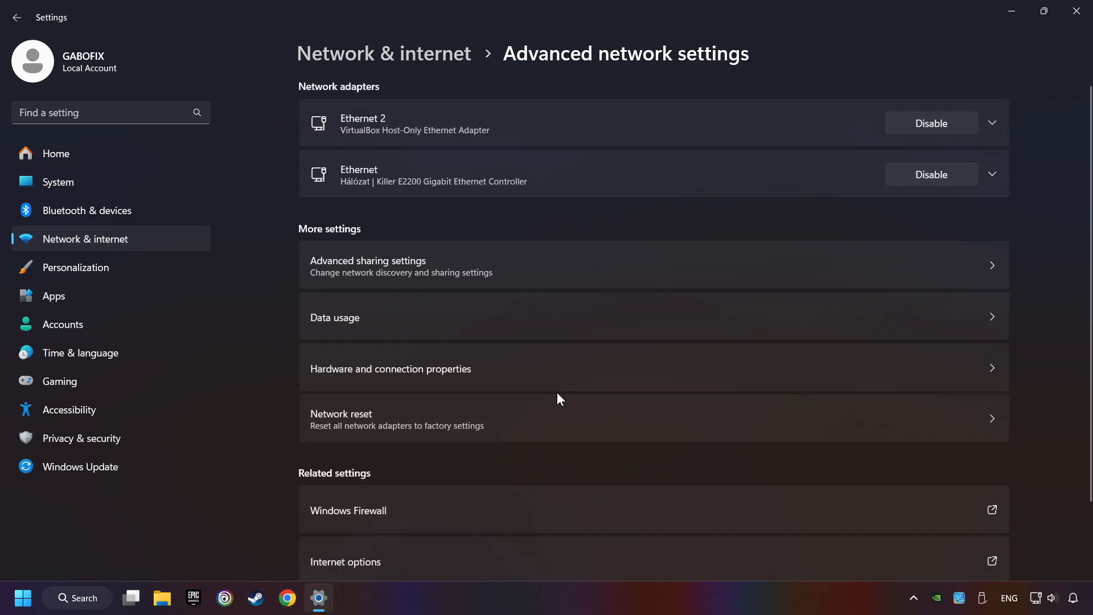
{"action": "mouse_move", "coordinate": [414, 420]}
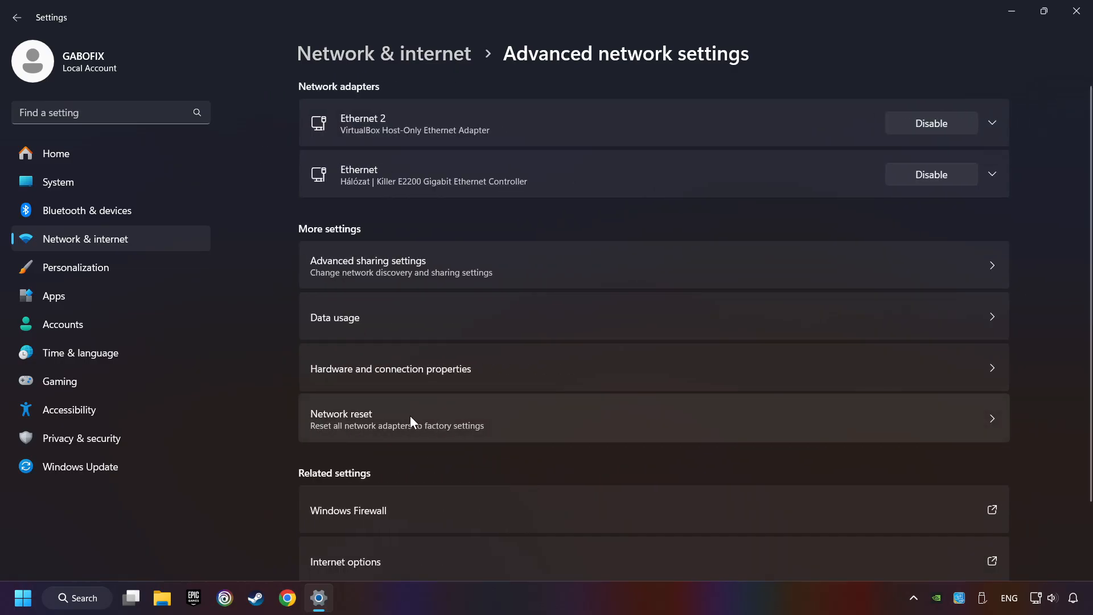
{"action": "left_click", "coordinate": [413, 419]}
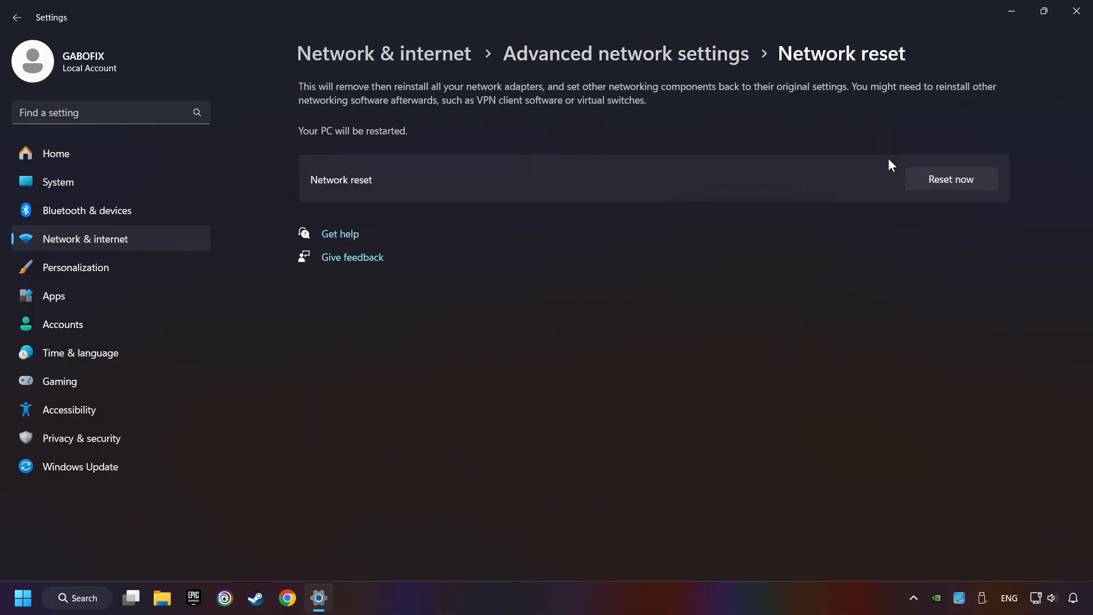
{"action": "mouse_move", "coordinate": [959, 197]}
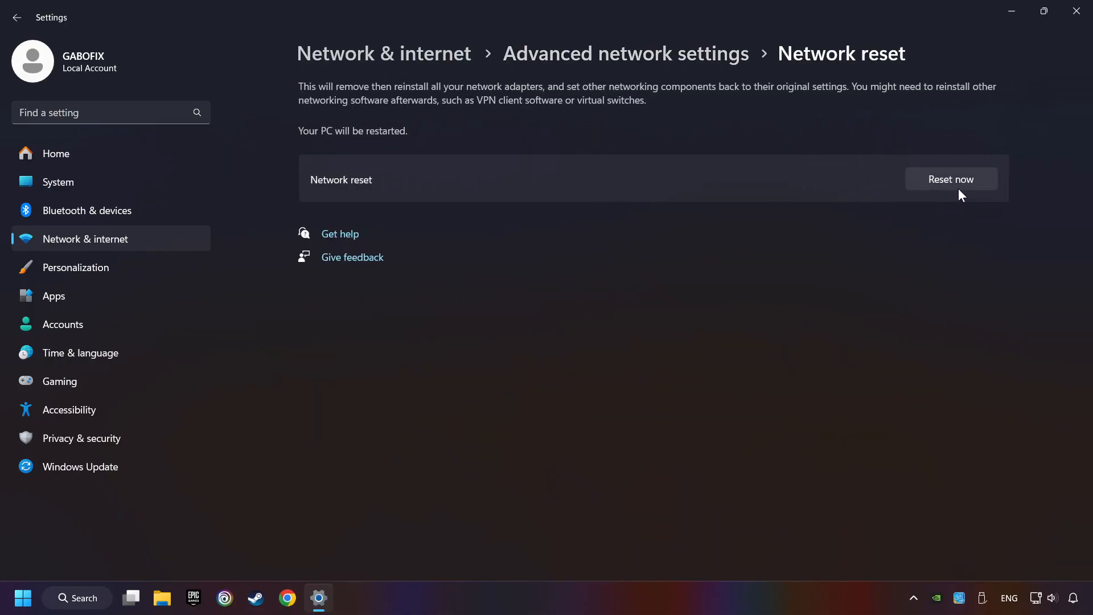
{"action": "left_click", "coordinate": [951, 178]}
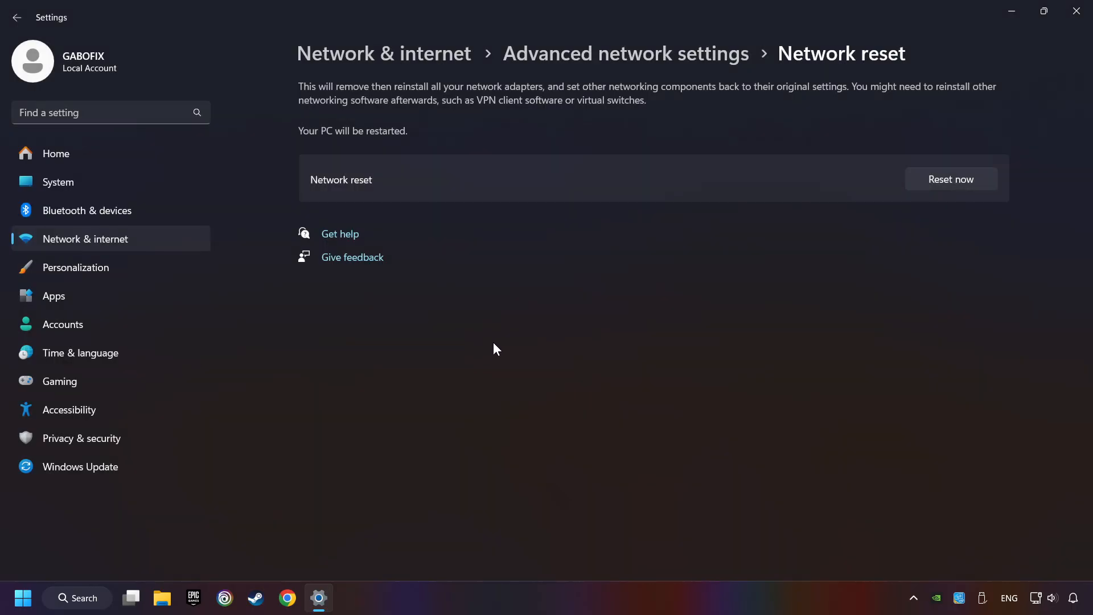
{"action": "mouse_move", "coordinate": [1074, 11]}
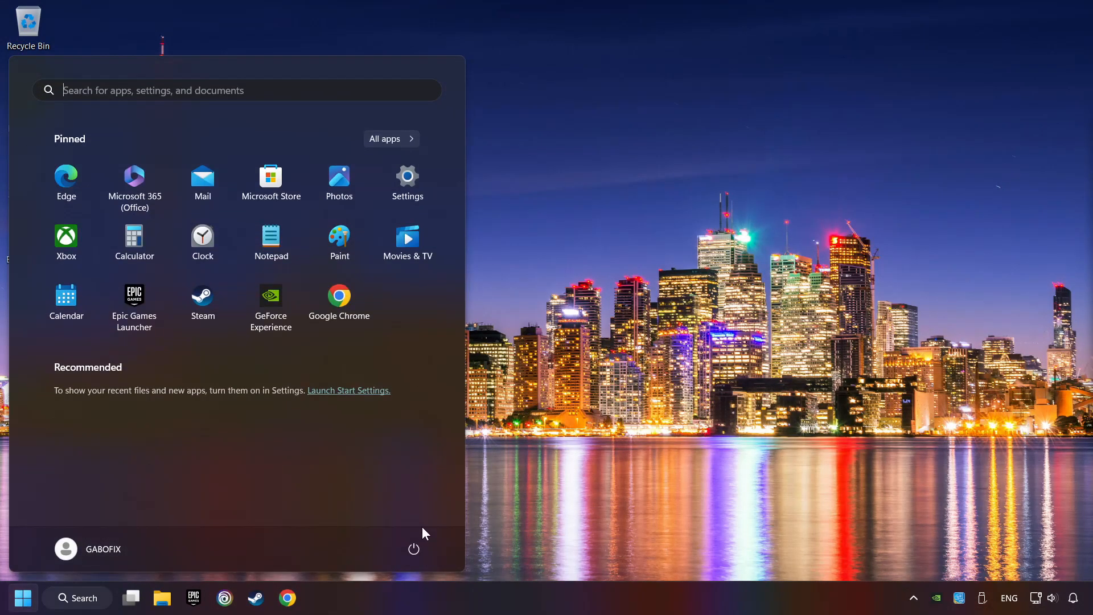
Close the Start menu and search for 'control Panel' from the taskbar to open it
{"action": "left_click", "coordinate": [413, 549]}
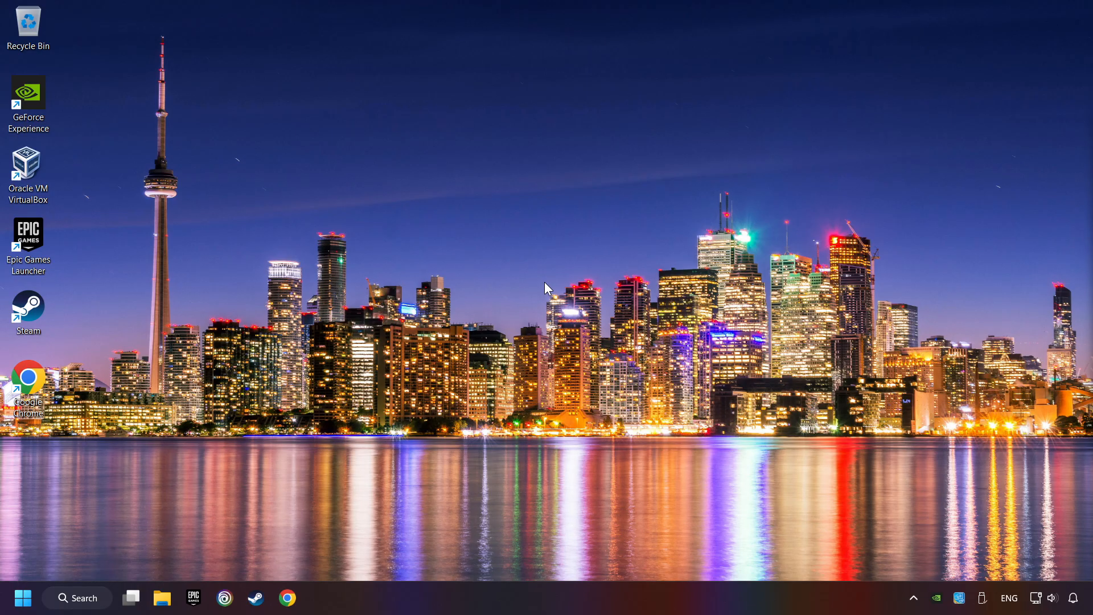
{"action": "left_click", "coordinate": [77, 598]}
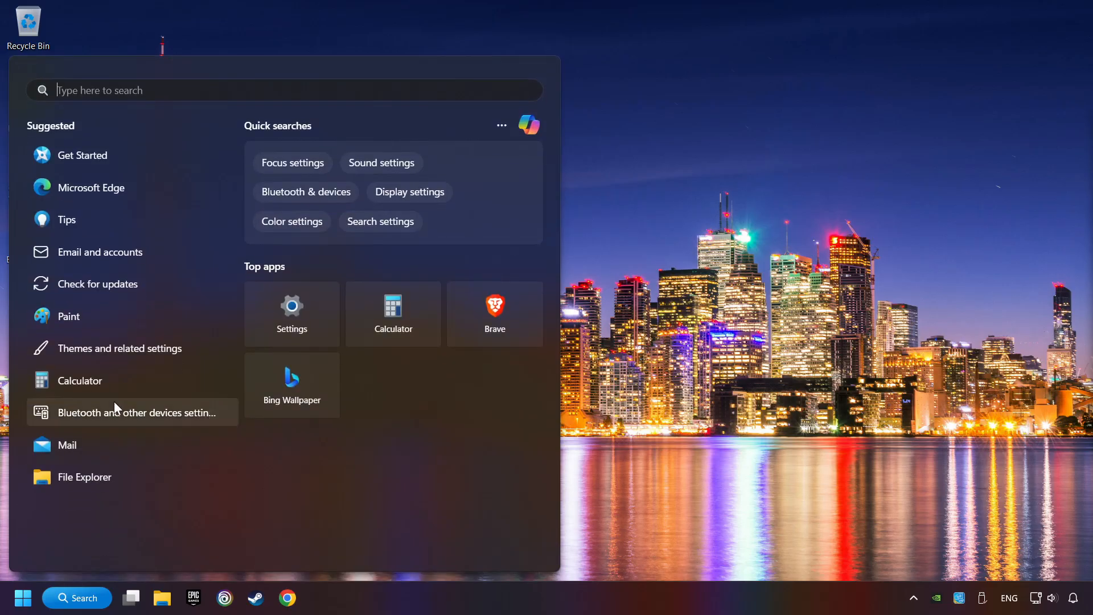
{"action": "type", "text": "control Panel"}
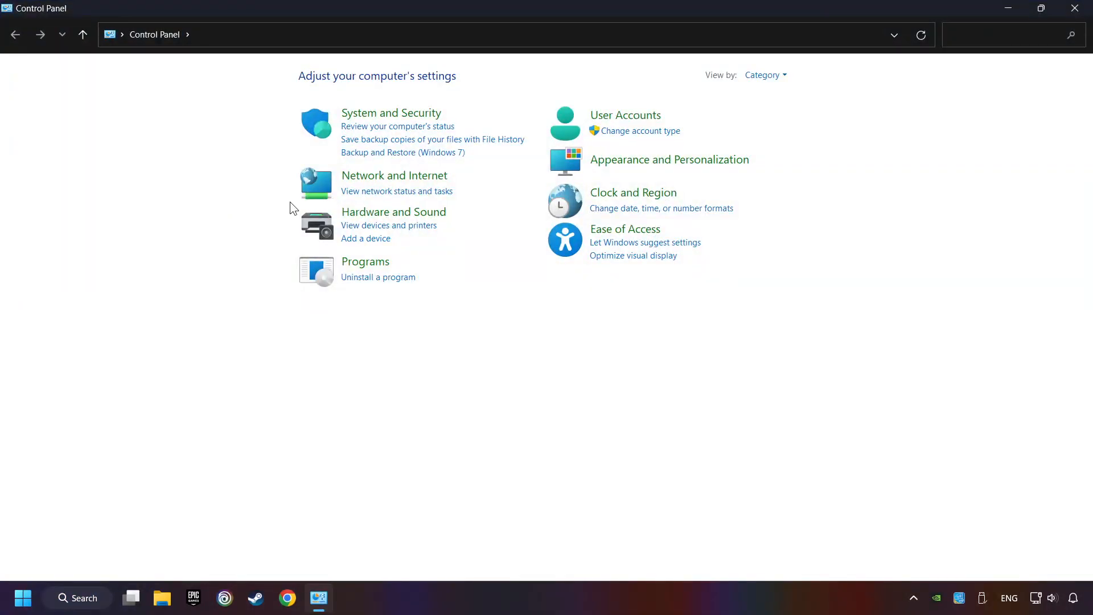
Go through Network and Sharing Center to Network Connections and select the Ethernet adapter
{"action": "left_click", "coordinate": [394, 176]}
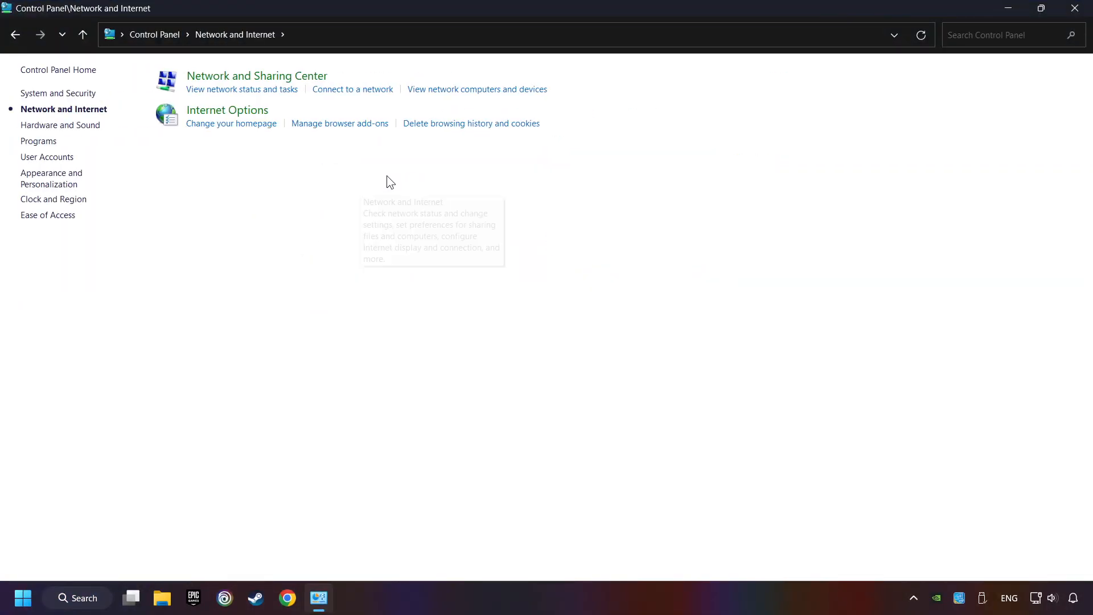
{"action": "mouse_move", "coordinate": [253, 83]}
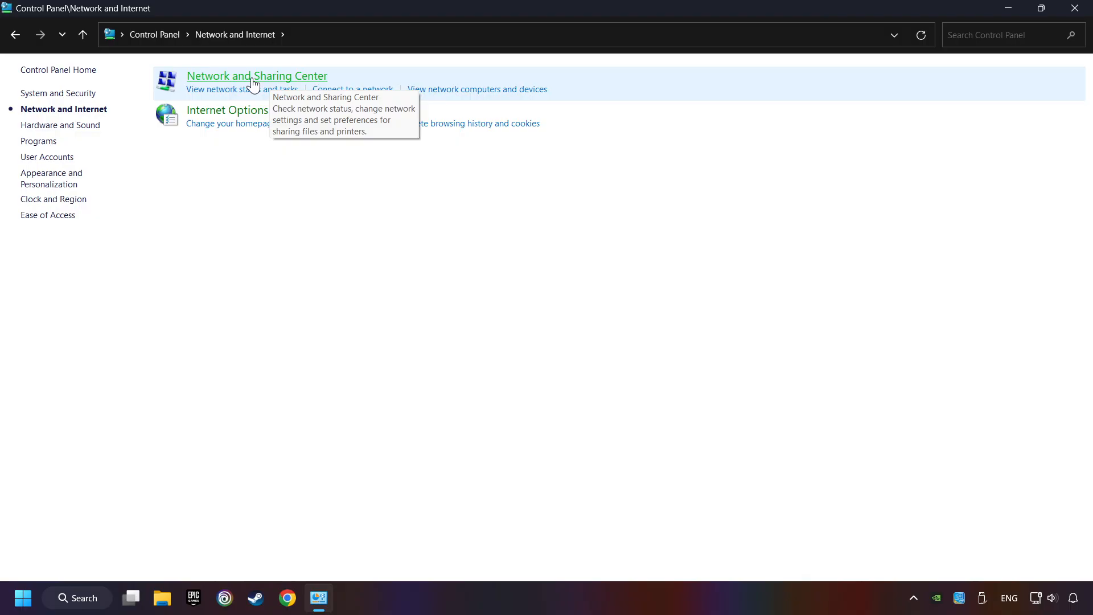
{"action": "left_click", "coordinate": [256, 75]}
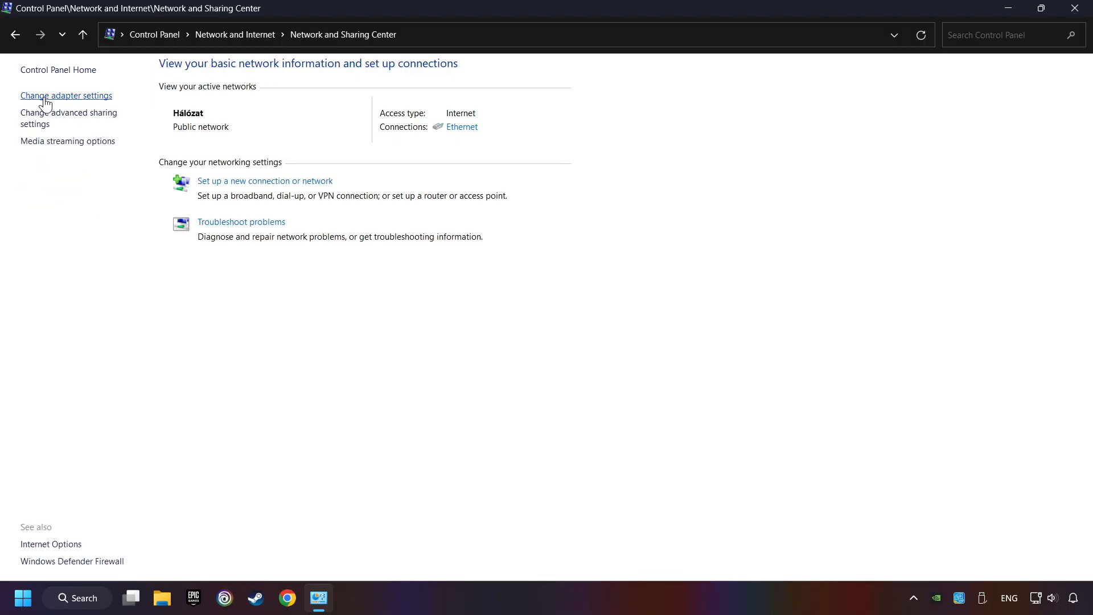
{"action": "left_click", "coordinate": [66, 95]}
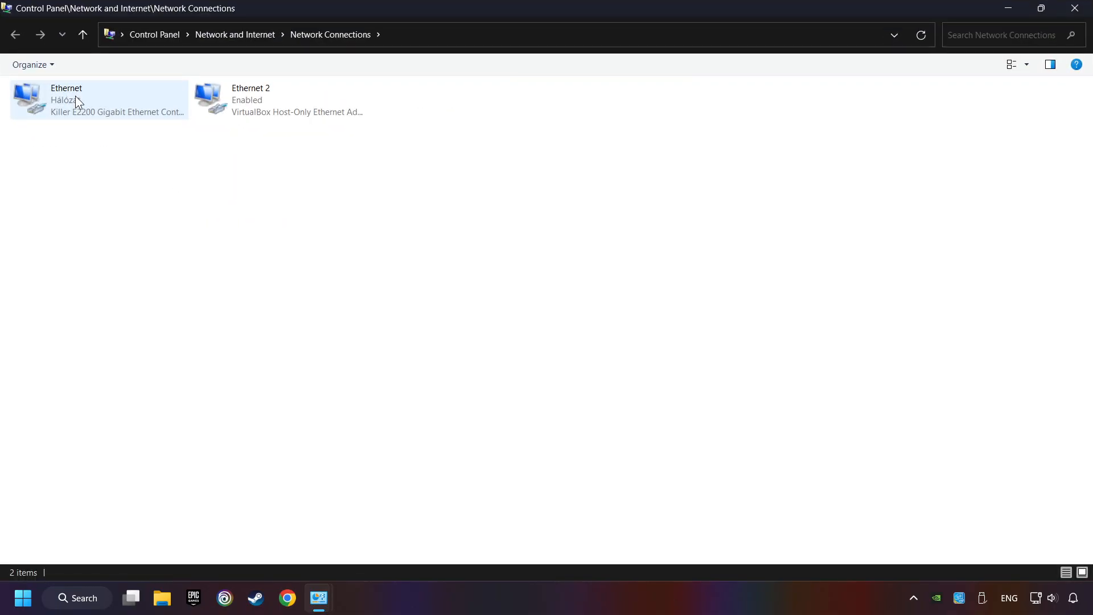
{"action": "mouse_move", "coordinate": [116, 106]}
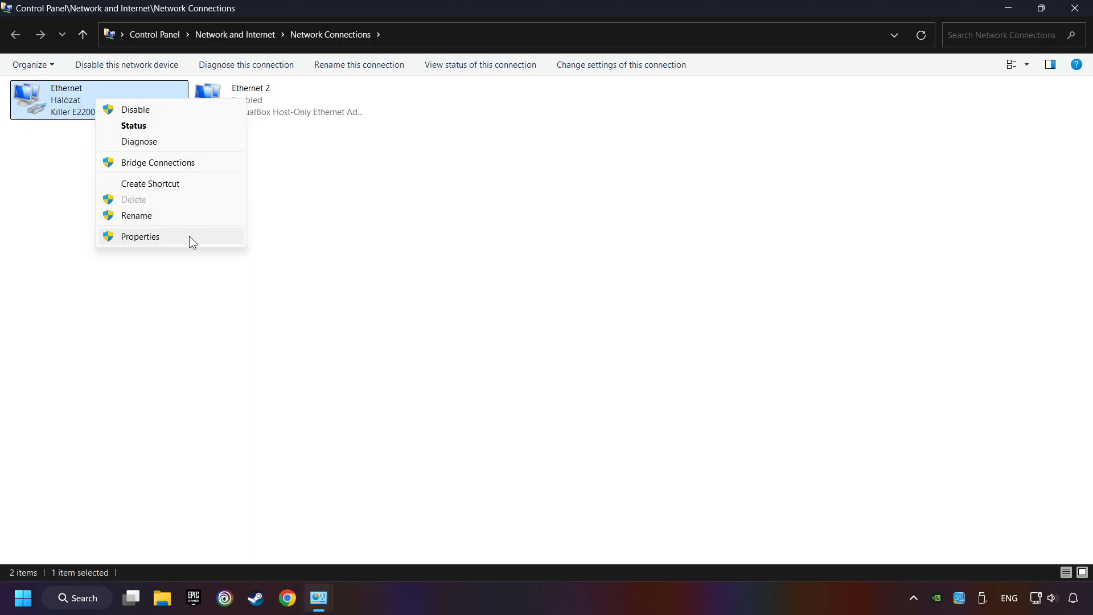
Open the Ethernet Properties and bring up Internet Protocol Version 4 (TCP/IPv4) properties
{"action": "left_click", "coordinate": [140, 237]}
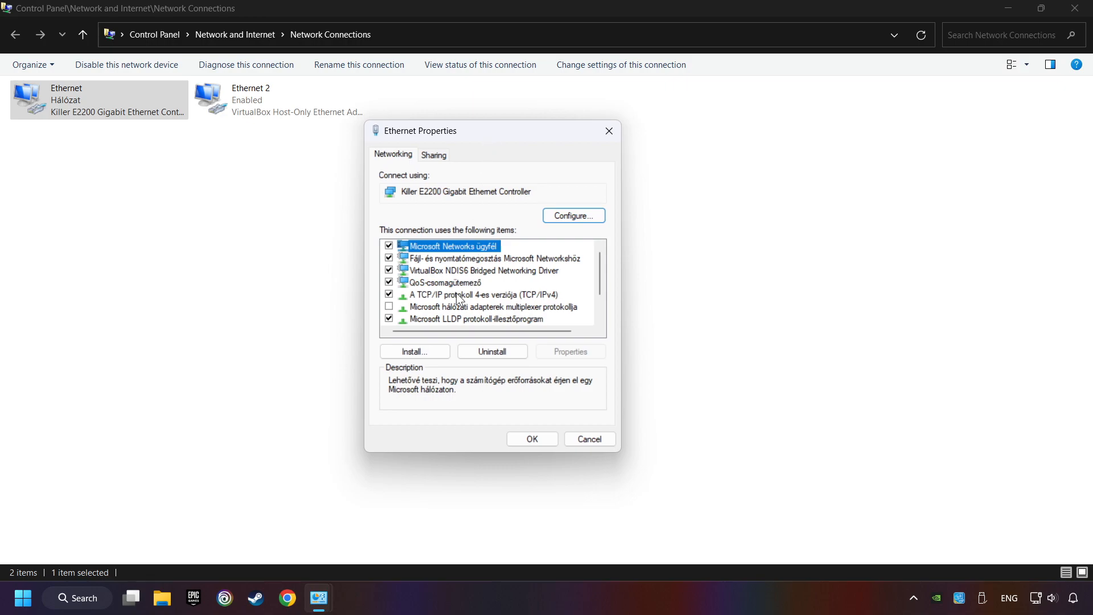
{"action": "left_click", "coordinate": [483, 294]}
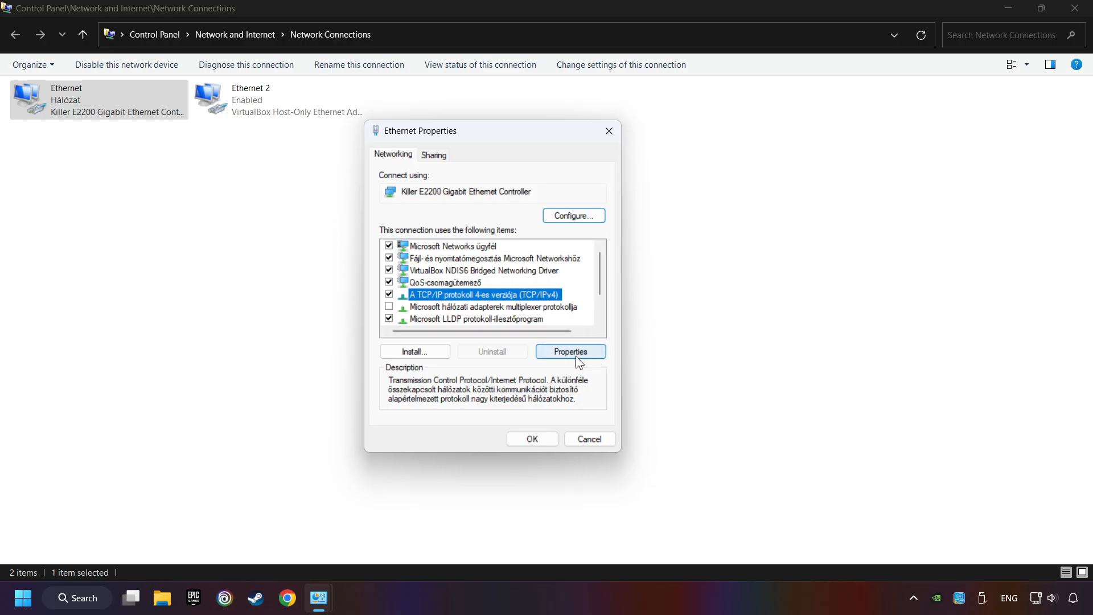
{"action": "left_click", "coordinate": [570, 351]}
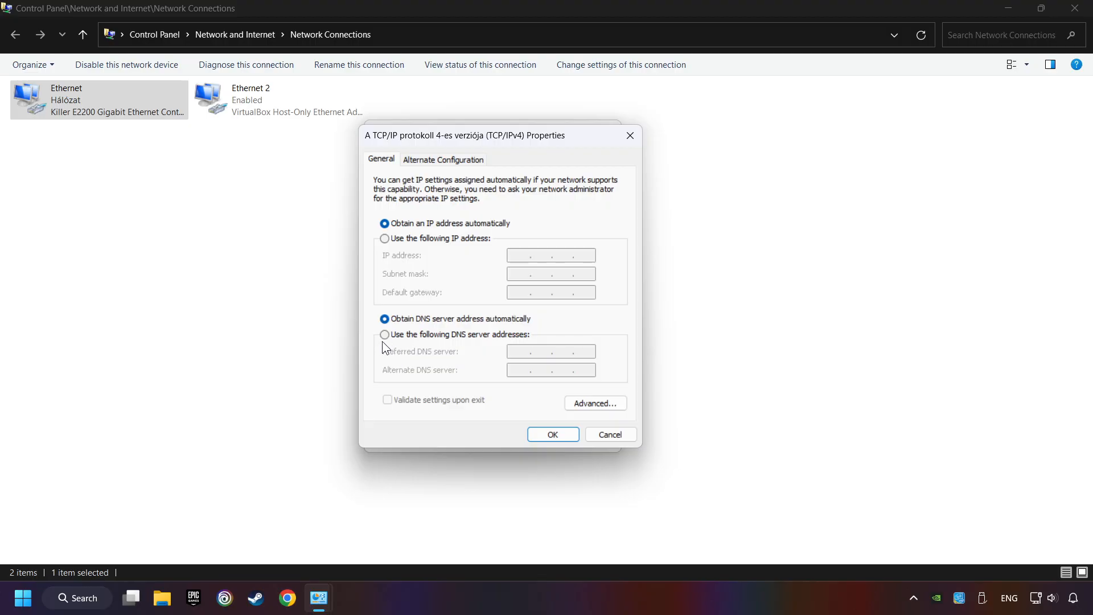
Enter DNS servers manually: preferred 8.8.8.8, alternate 8.8.4.4
{"action": "left_click", "coordinate": [384, 334]}
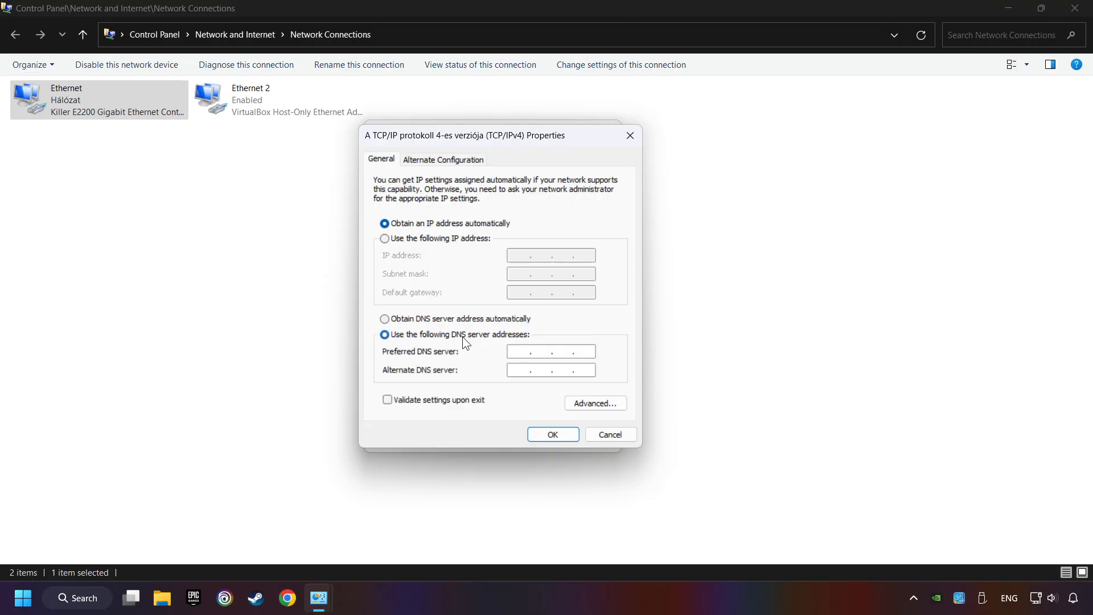
{"action": "mouse_move", "coordinate": [449, 344]}
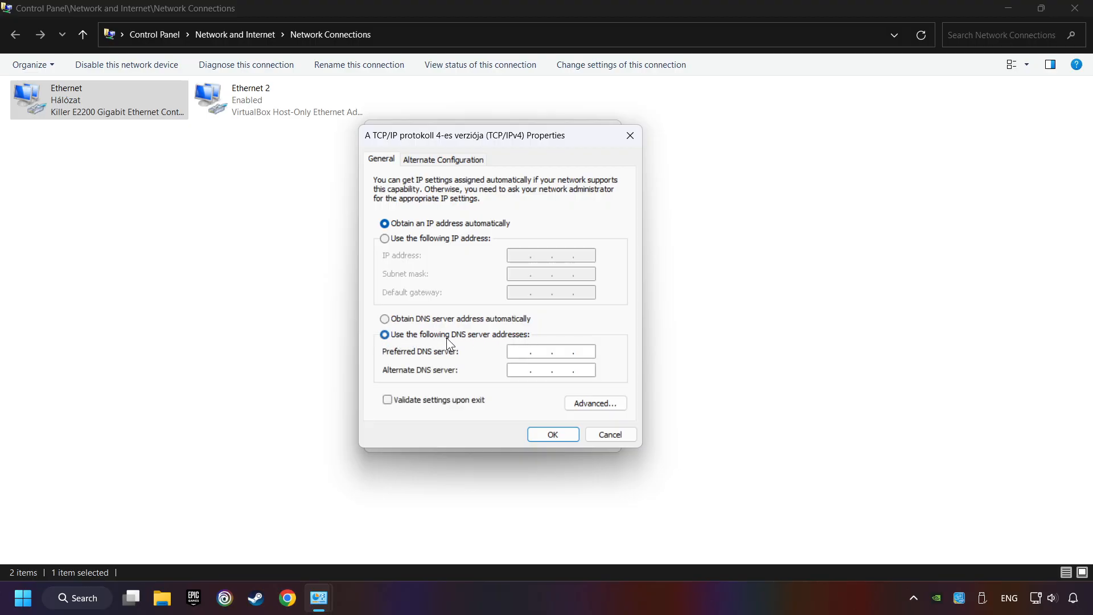
{"action": "left_click", "coordinate": [521, 351]}
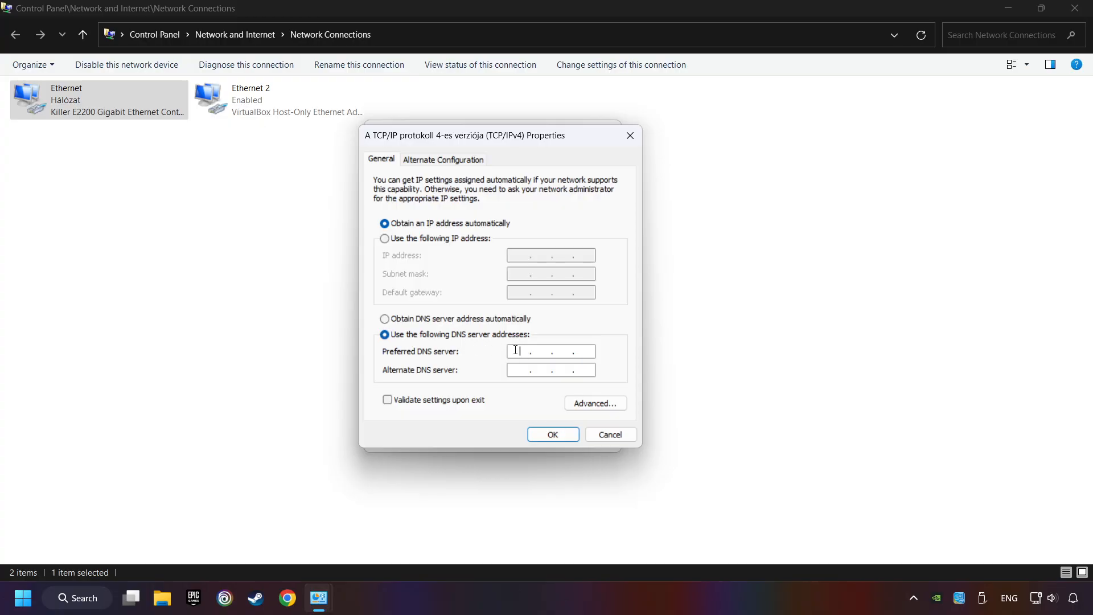
{"action": "type", "text": "8.8.8.8"}
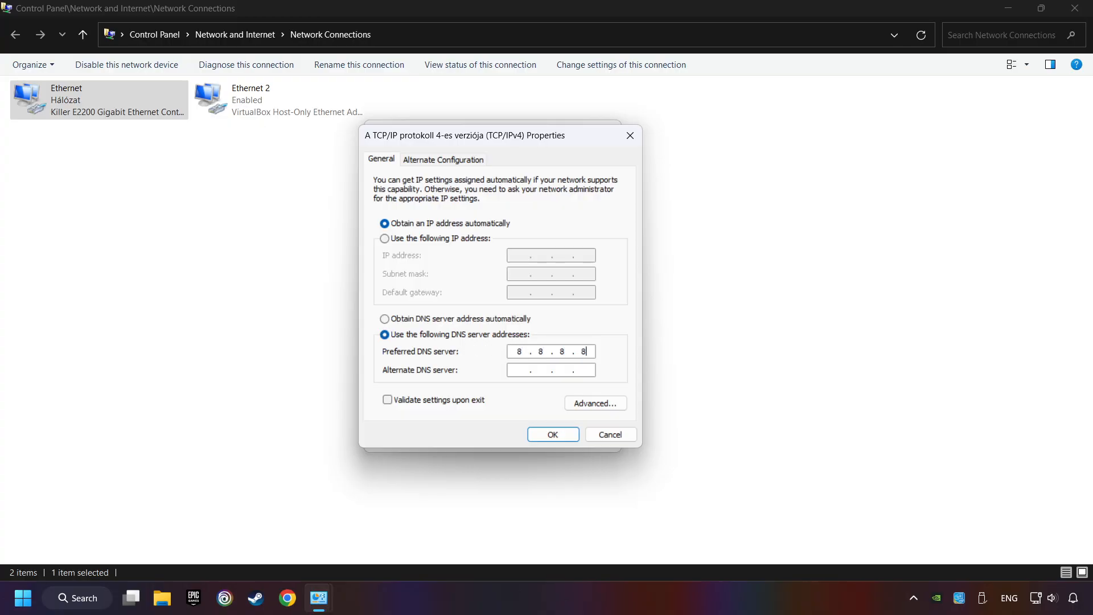
{"action": "left_click", "coordinate": [522, 369]}
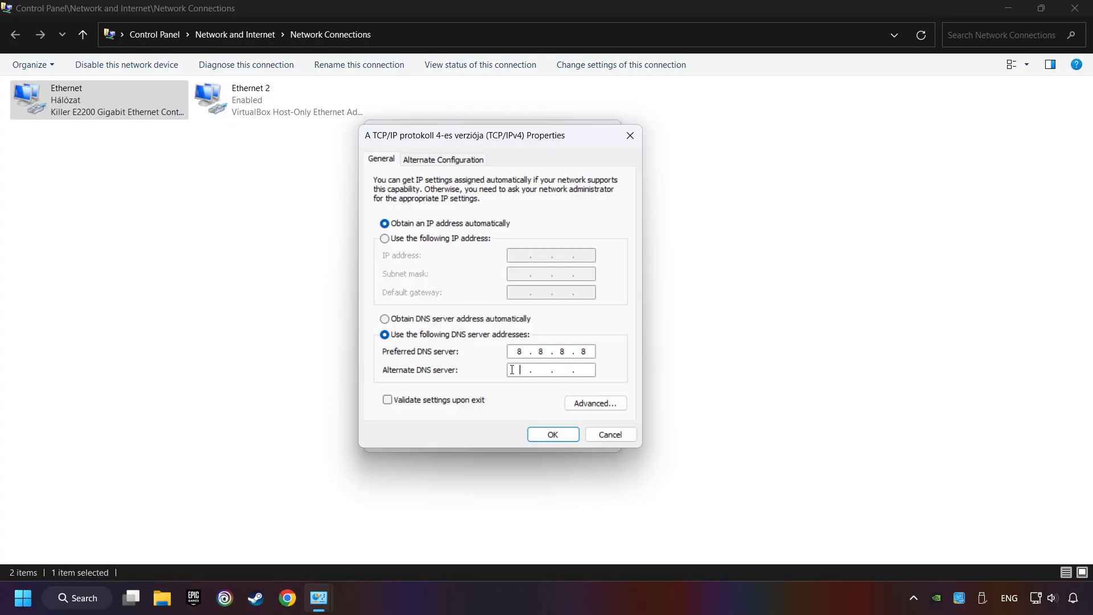
{"action": "type", "text": "8.8.4."}
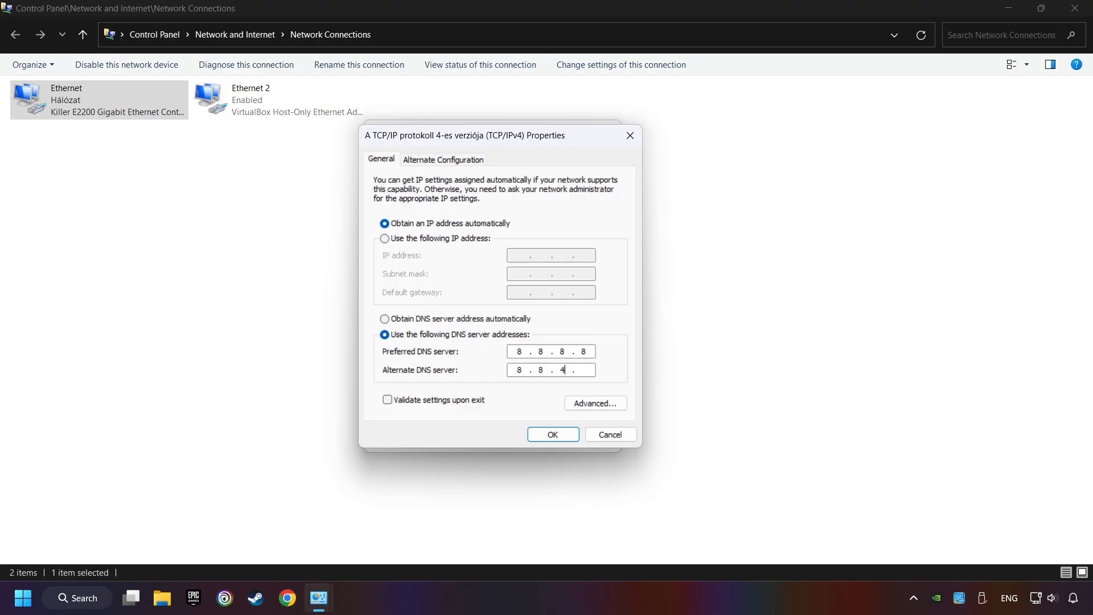
{"action": "type", "text": "4"}
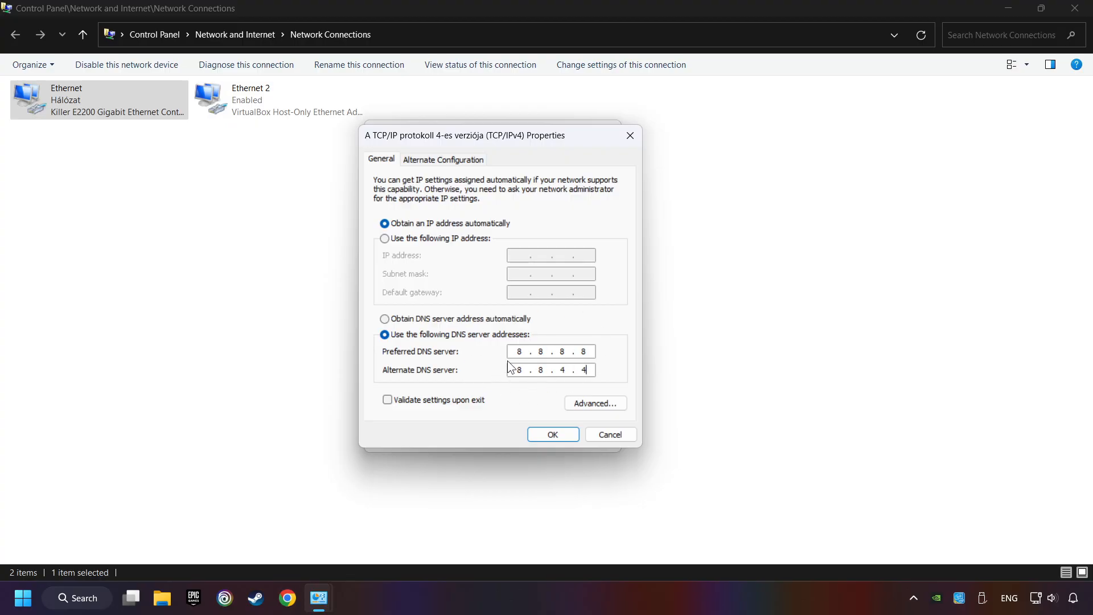
Confirm the DNS change and close the Ethernet properties and Network Connections windows
{"action": "left_click", "coordinate": [553, 434]}
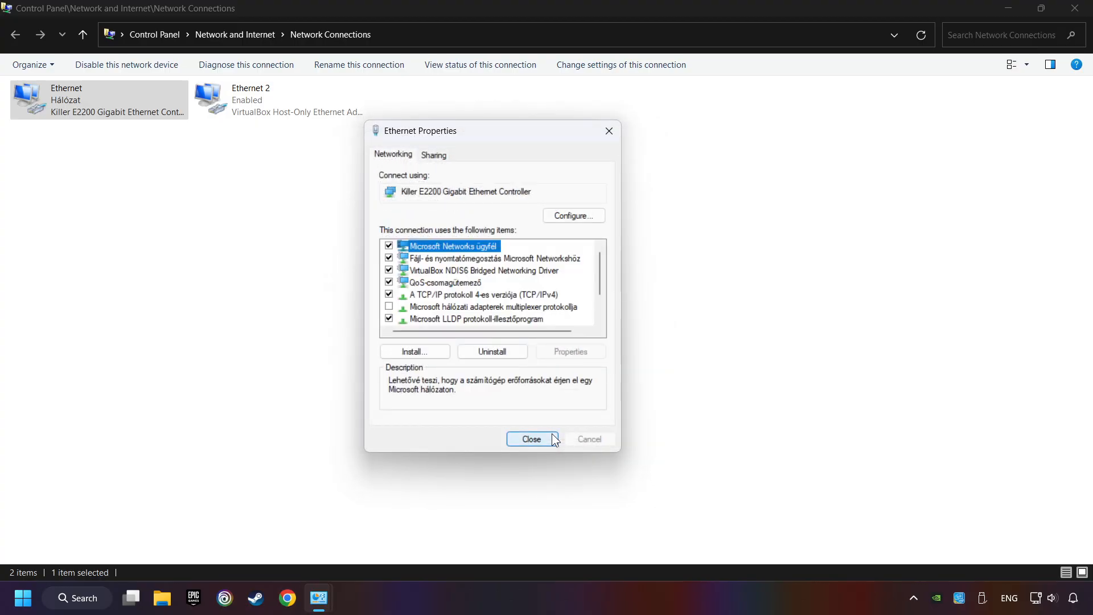
{"action": "left_click", "coordinate": [532, 439]}
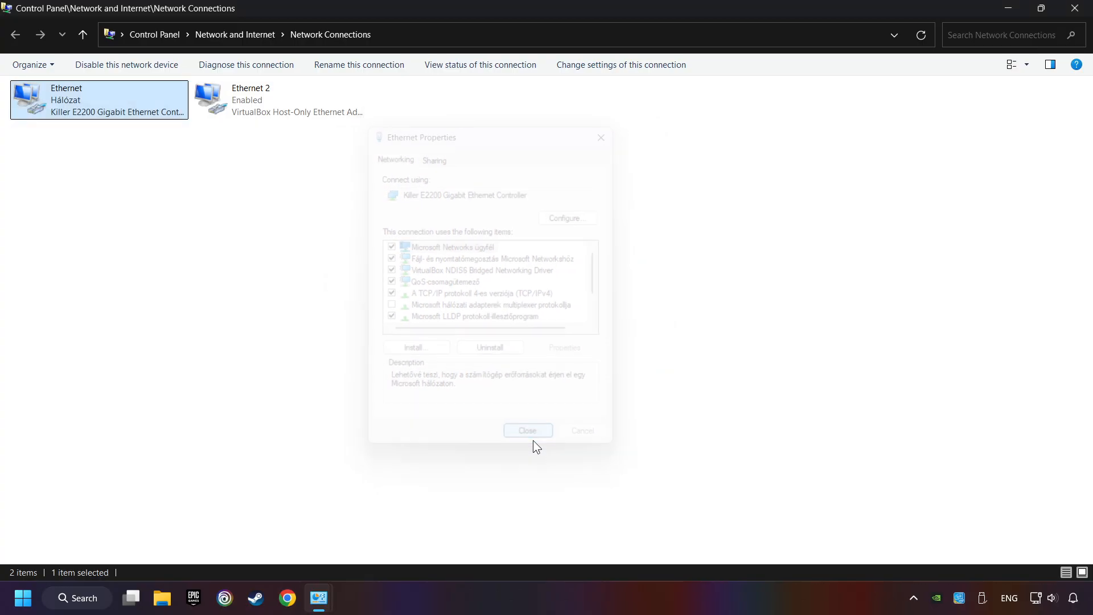
{"action": "left_click", "coordinate": [528, 430]}
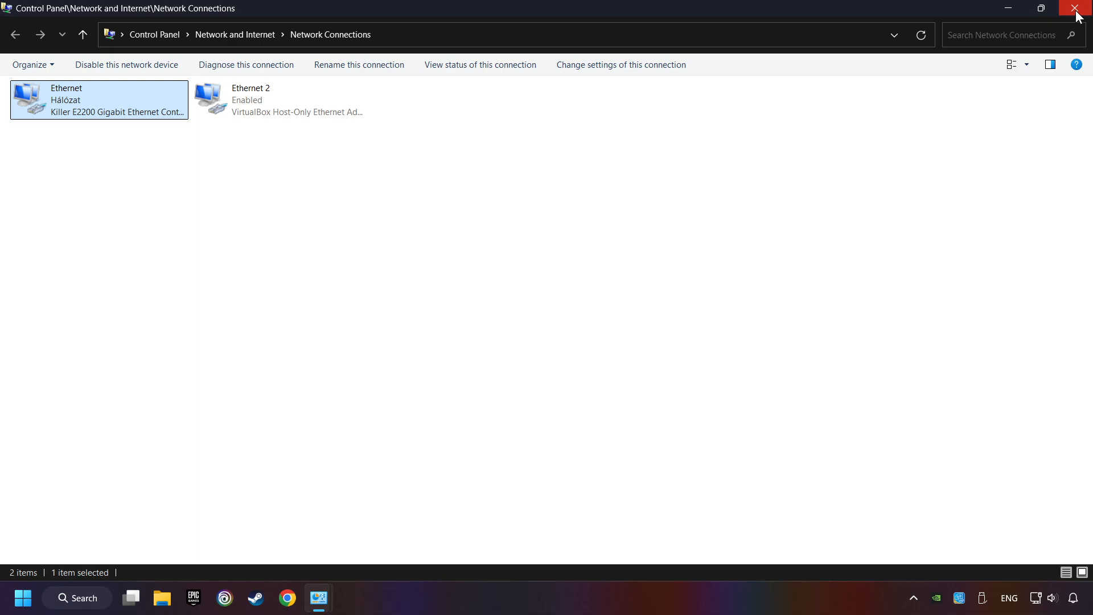
{"action": "left_click", "coordinate": [1076, 6]}
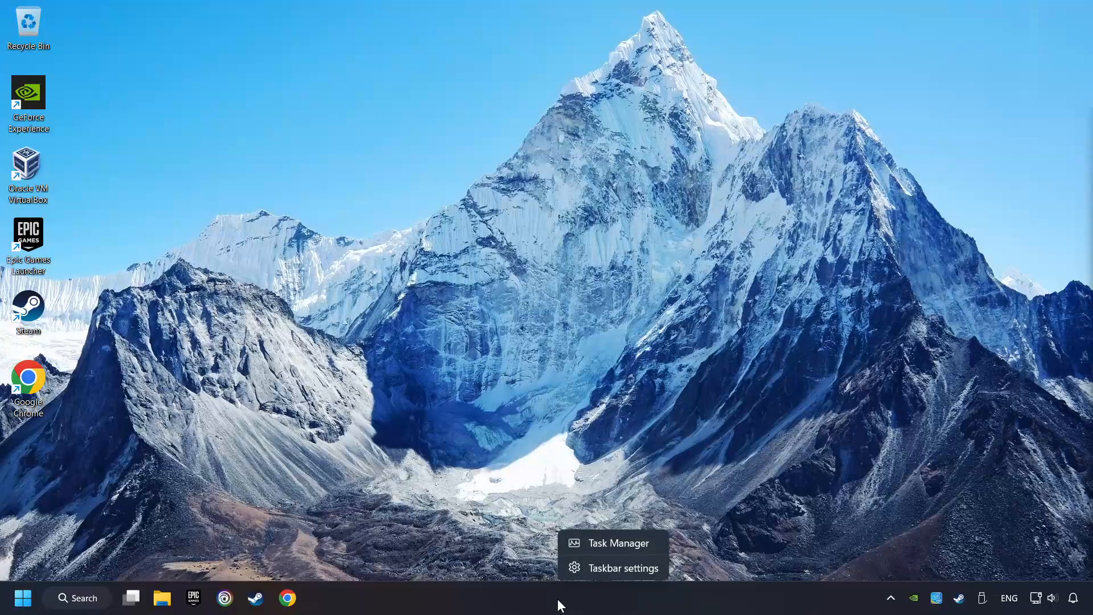
Launch Task Manager from the taskbar menu
{"action": "left_click", "coordinate": [629, 550]}
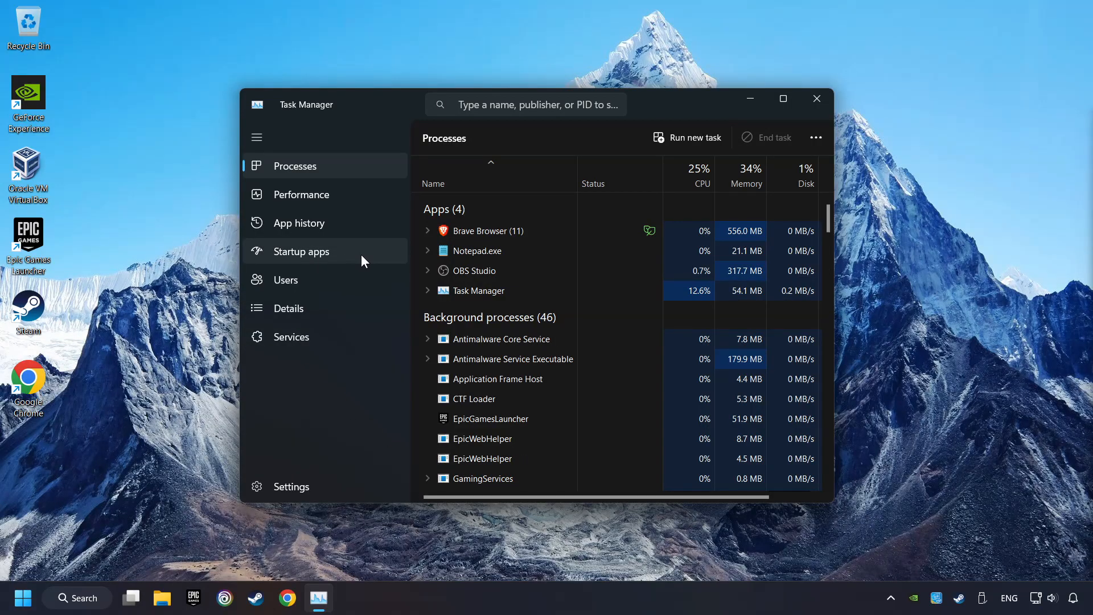
Review the Startup apps list, selecting browser_assistant.exe, then close Task Manager
{"action": "left_click", "coordinate": [301, 251]}
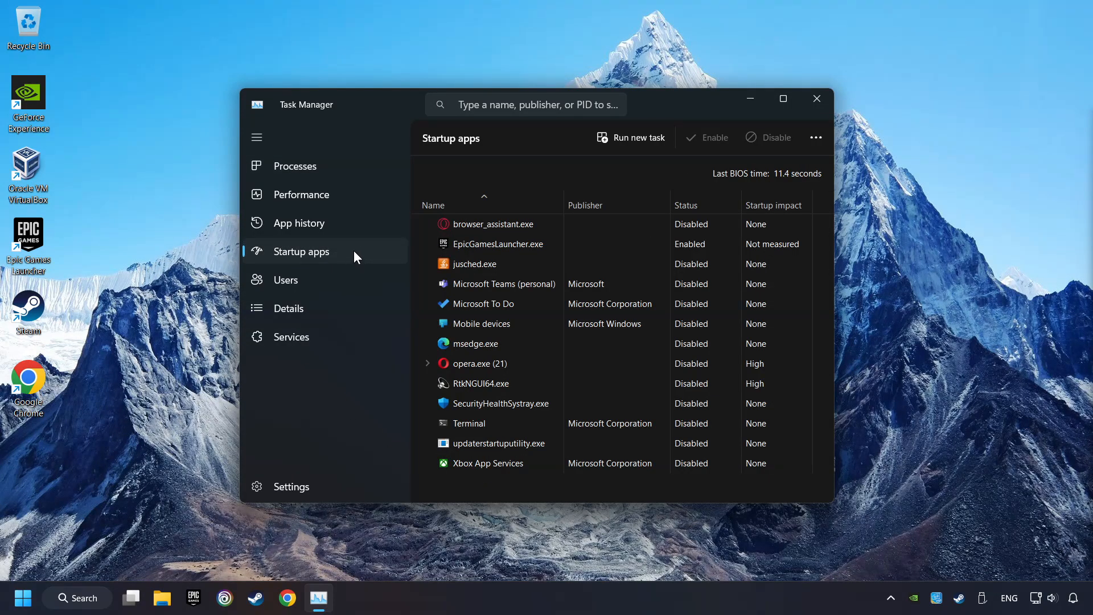
{"action": "left_click", "coordinate": [520, 244]}
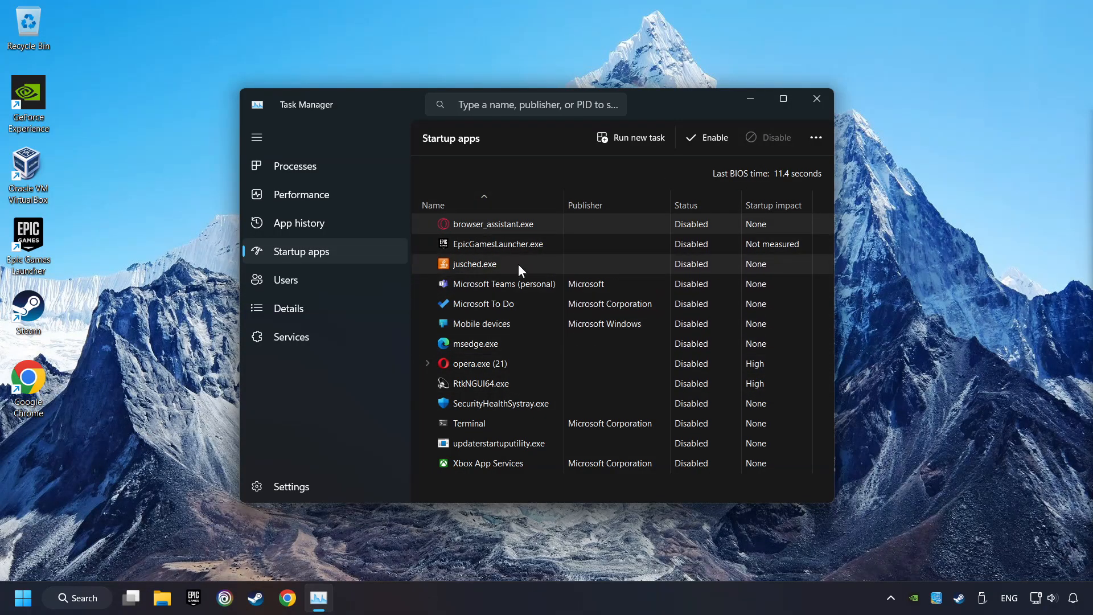
{"action": "mouse_move", "coordinate": [817, 98]}
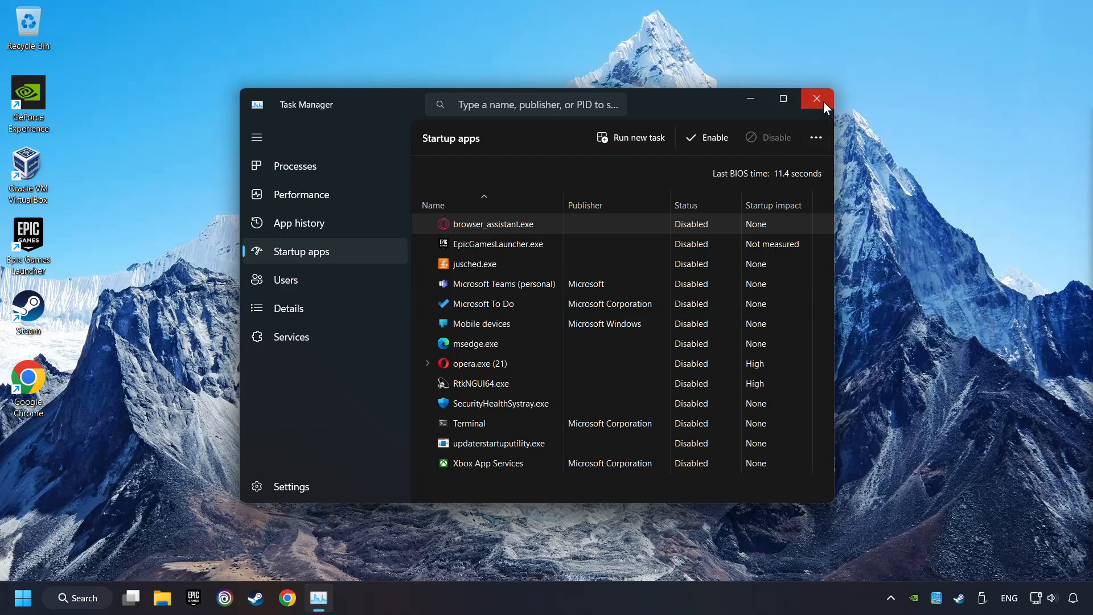
{"action": "left_click", "coordinate": [816, 98]}
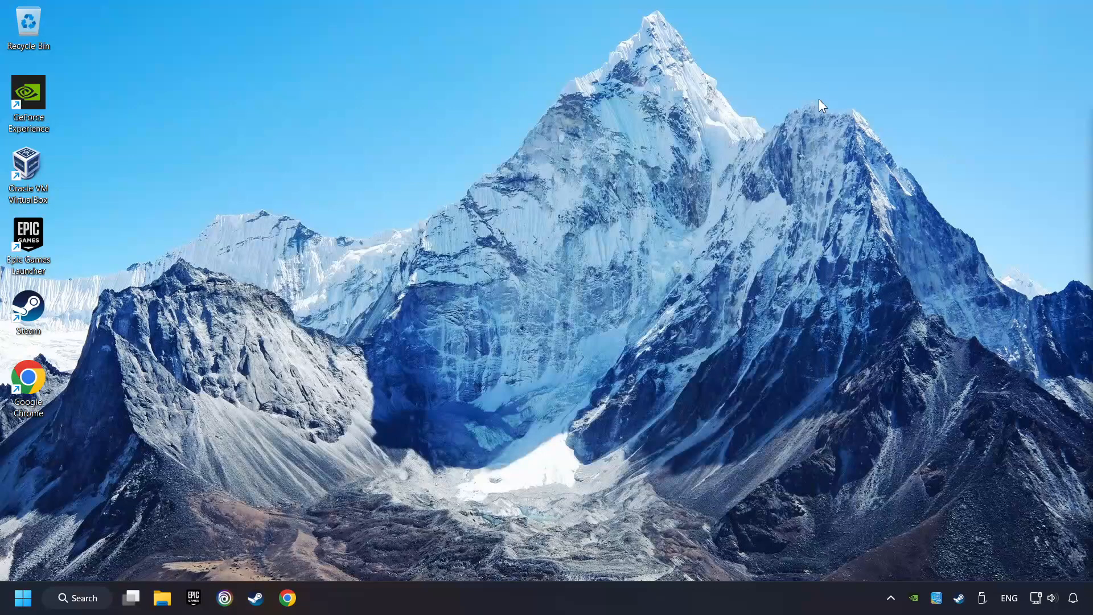